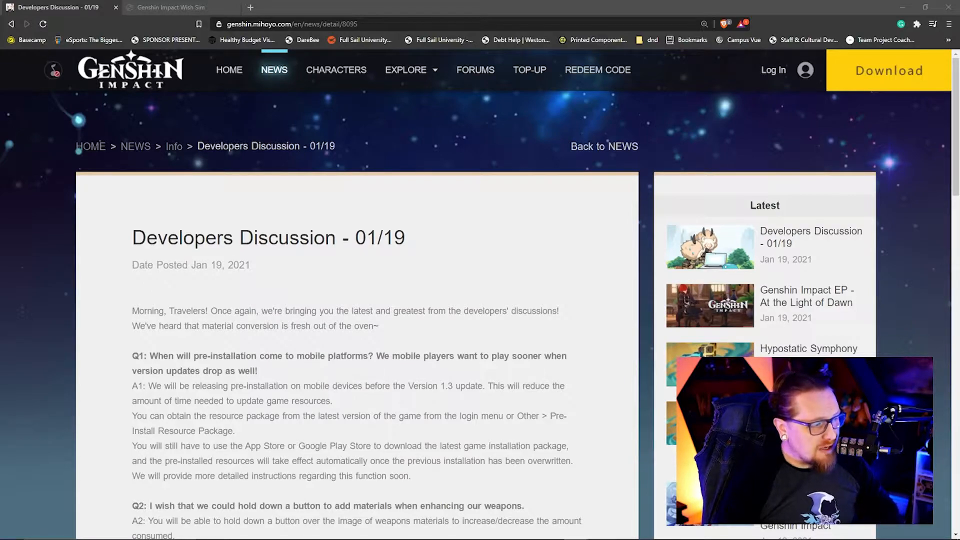
mouse_move(394, 260)
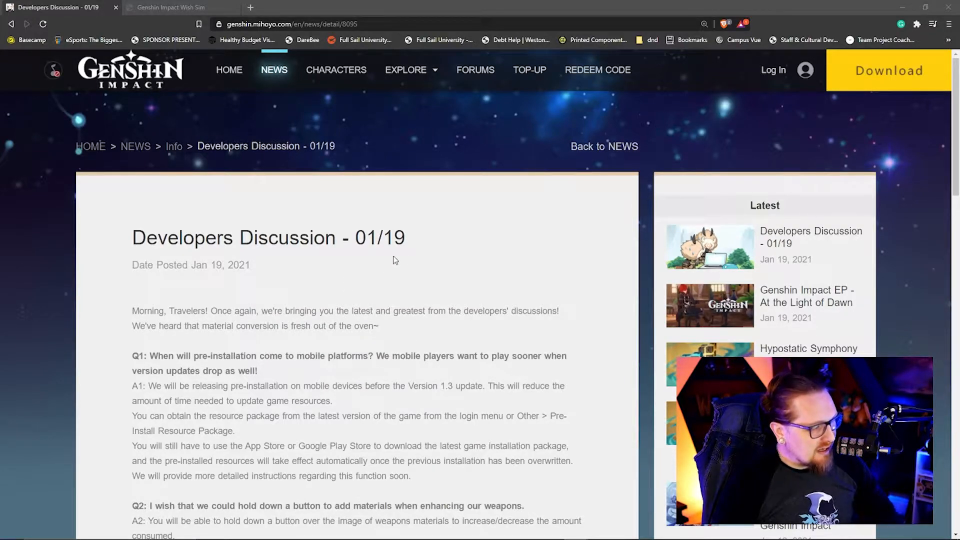
- Scroll the 01/19 Developers Discussion article down to the Q5 Electro-Charged answer
scroll("down", 3)
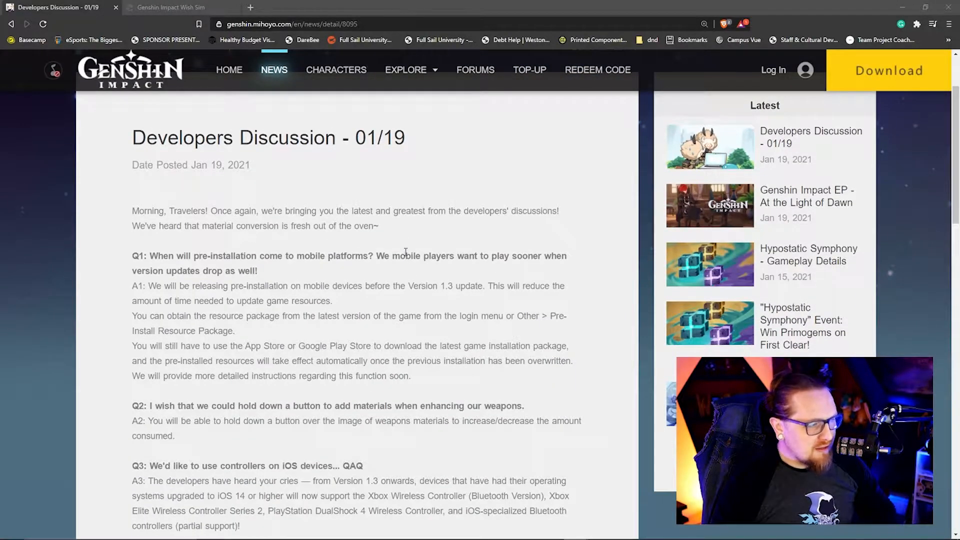
scroll("down", 3)
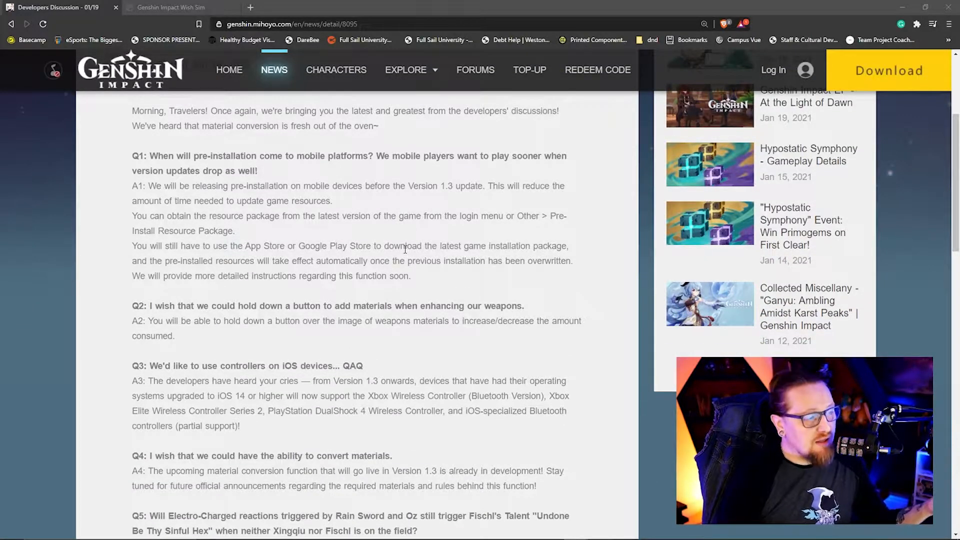
scroll("down", 3)
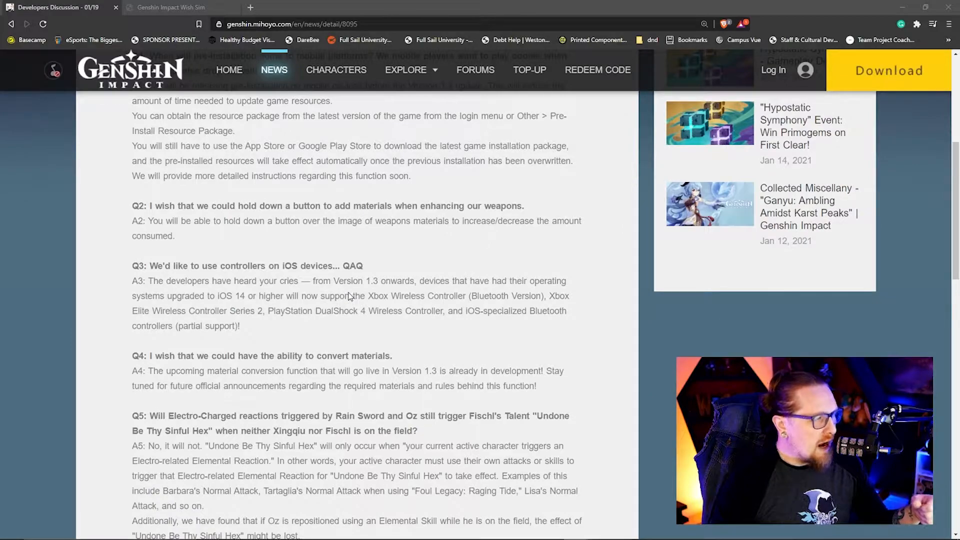
scroll("down", 3)
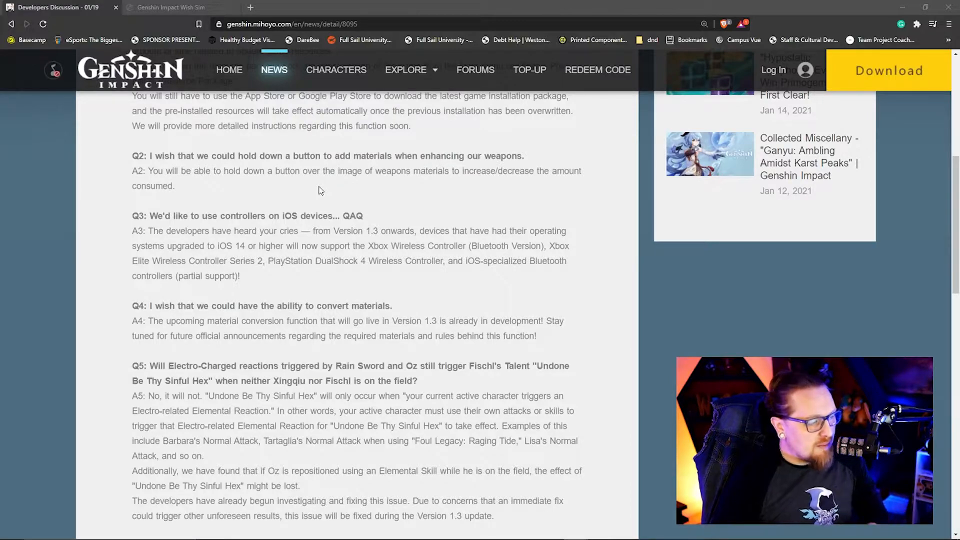
- Scroll past the Q6 and Q7 answers to the Q8 Original Resin answer and closing paragraph
scroll("down", 3)
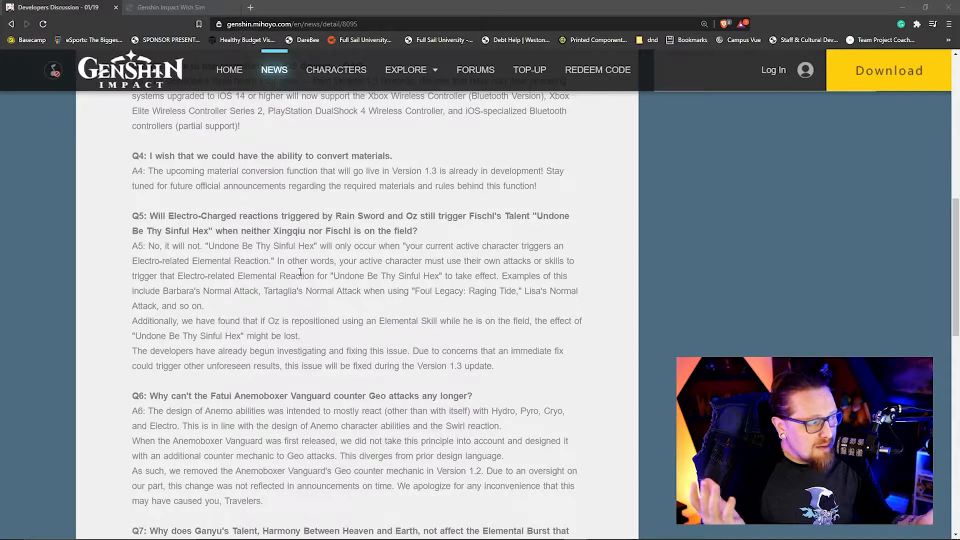
scroll("down", 3)
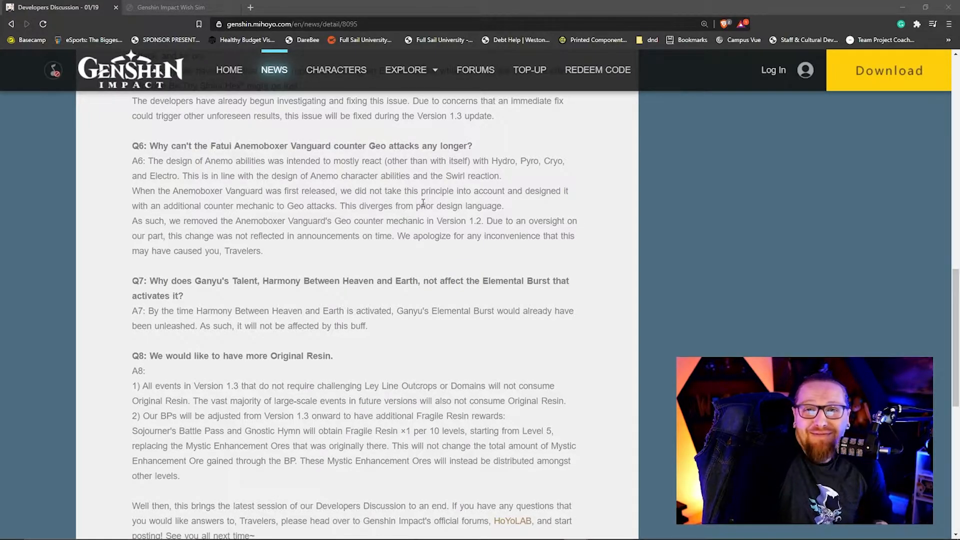
- Scroll to the article's bottom, showing the HoYoLAB note and previous/next arrows
scroll("down", 3)
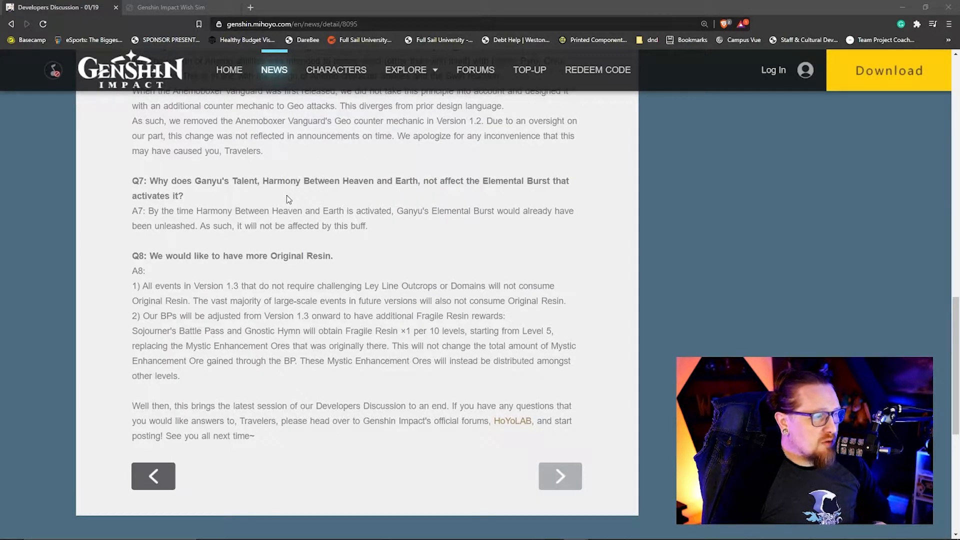
mouse_move(281, 205)
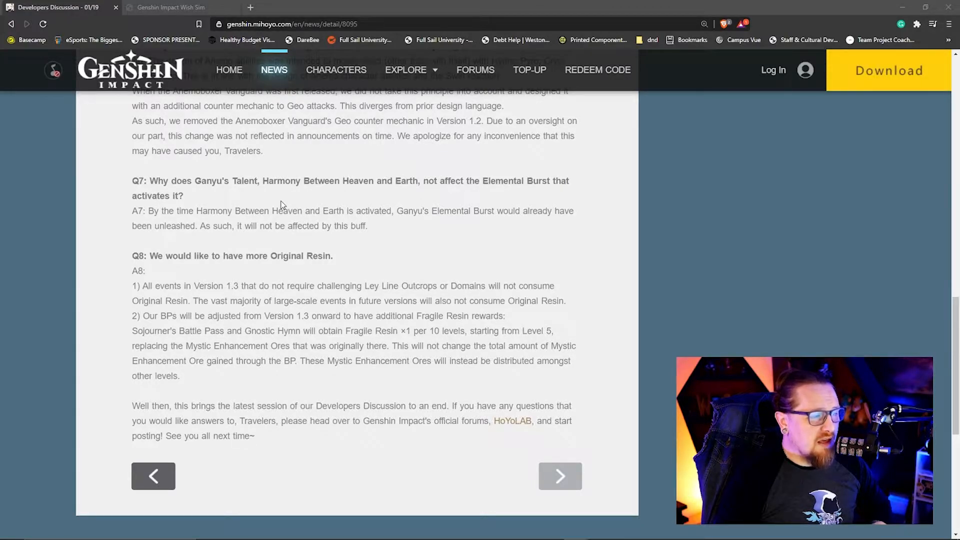
scroll("down", 3)
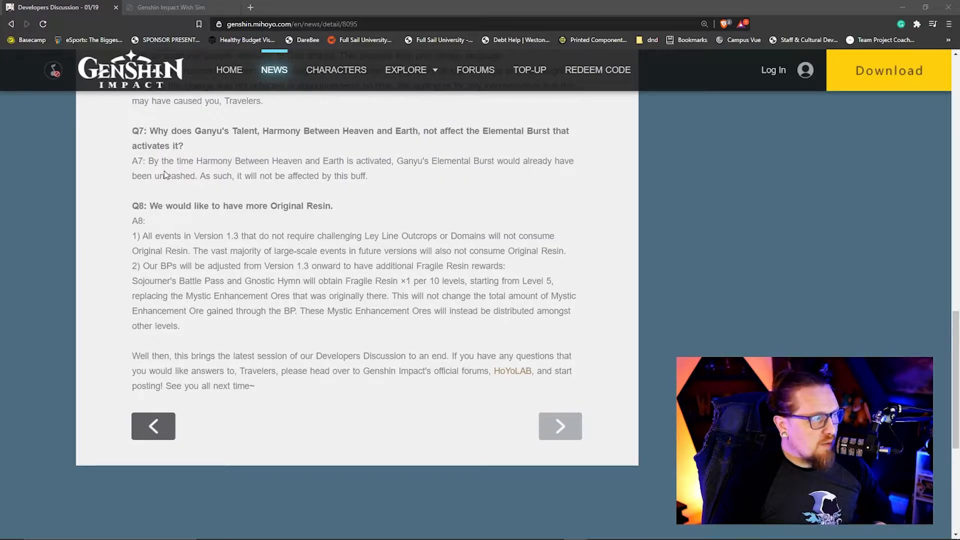
mouse_move(187, 191)
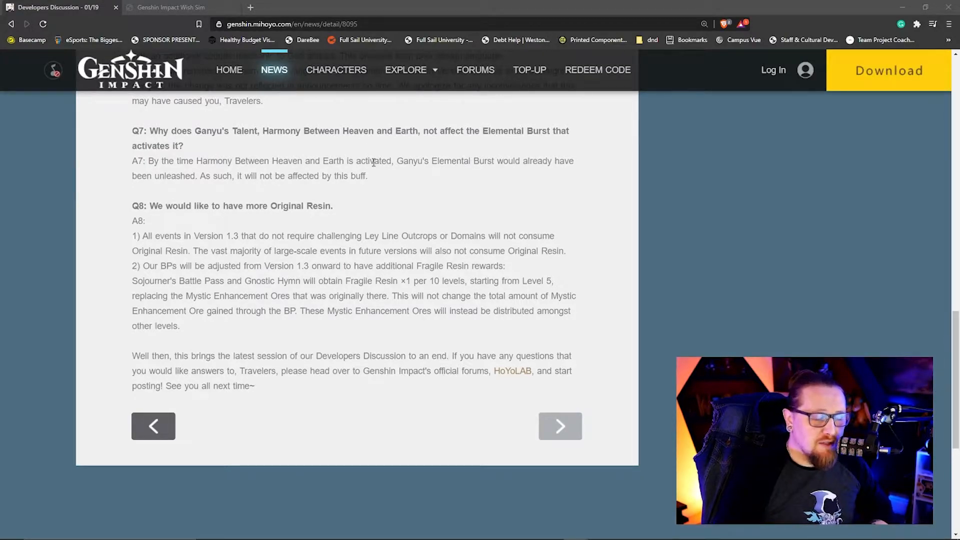
mouse_move(515, 293)
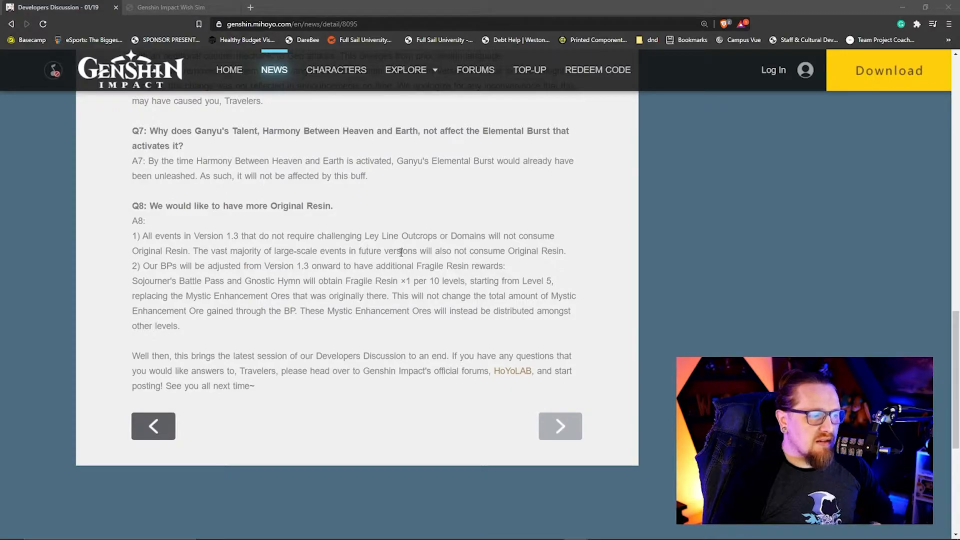
mouse_move(609, 237)
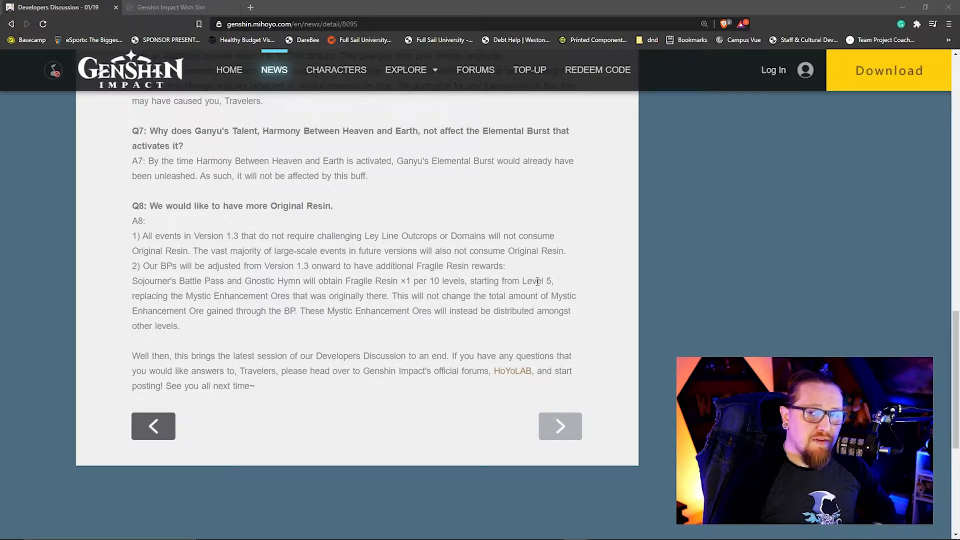
mouse_move(199, 308)
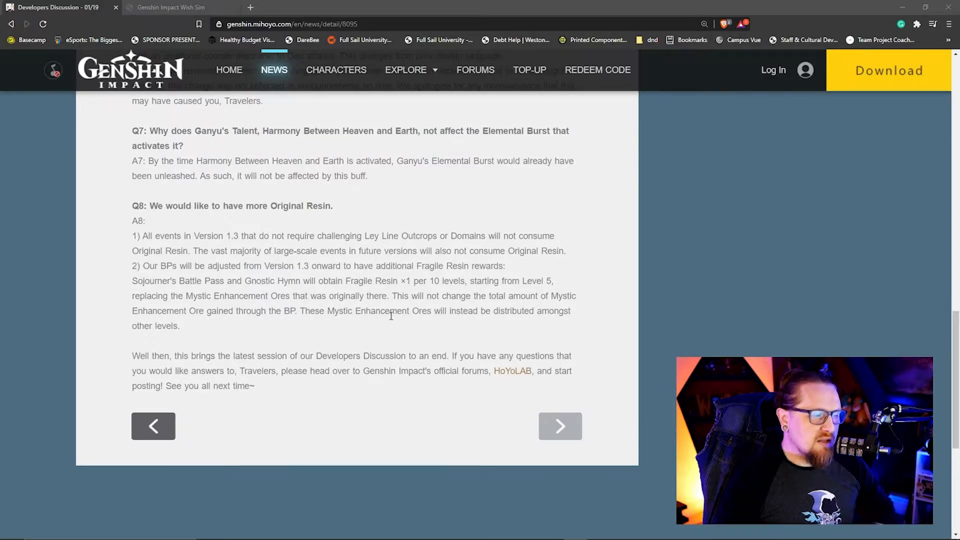
mouse_move(147, 336)
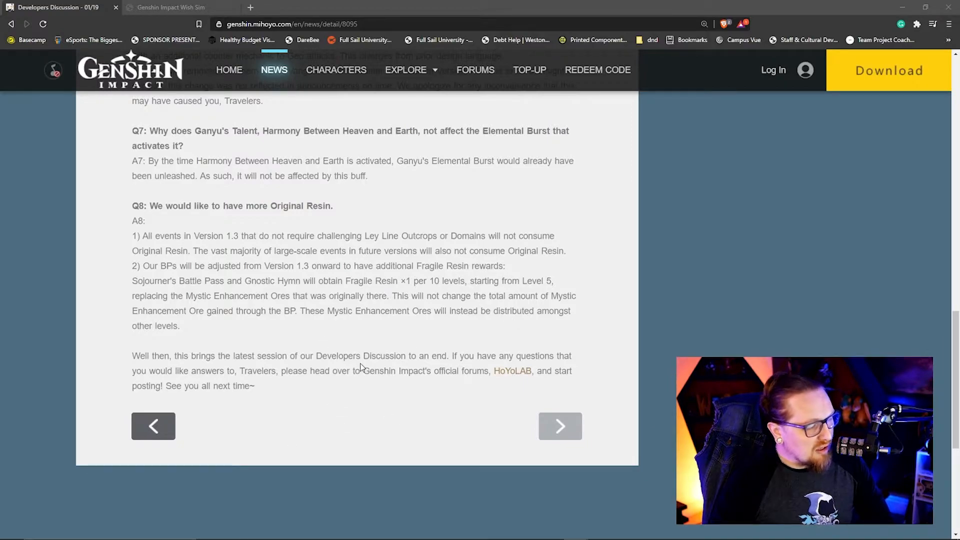
- Switch to the Wish Sim tab and wish on Ganyu's Adrift in the Harbor banner
left_click(406, 70)
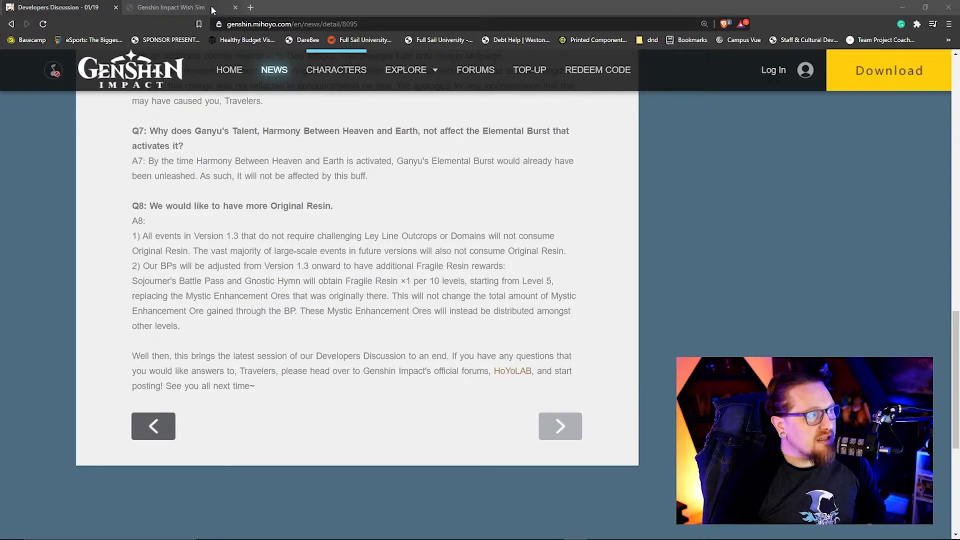
mouse_move(170, 7)
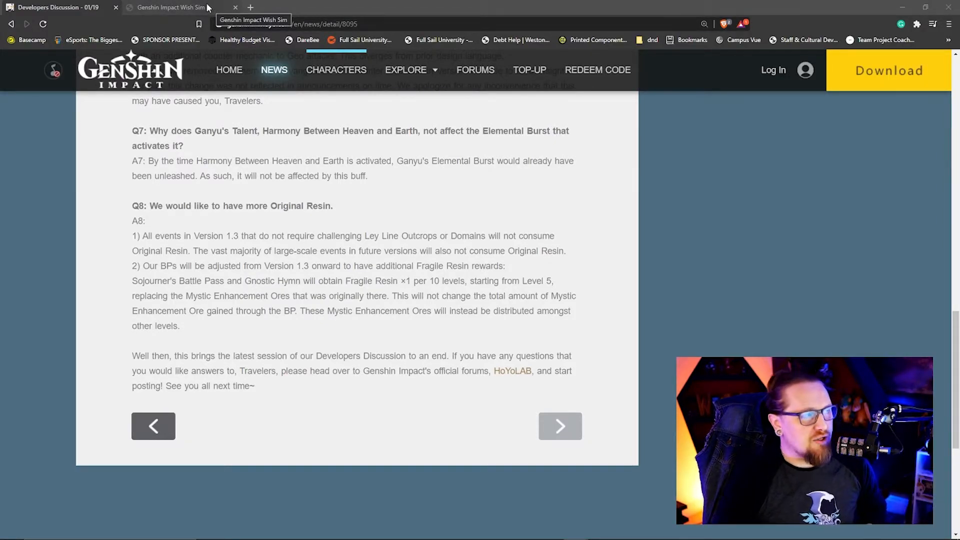
left_click(169, 7)
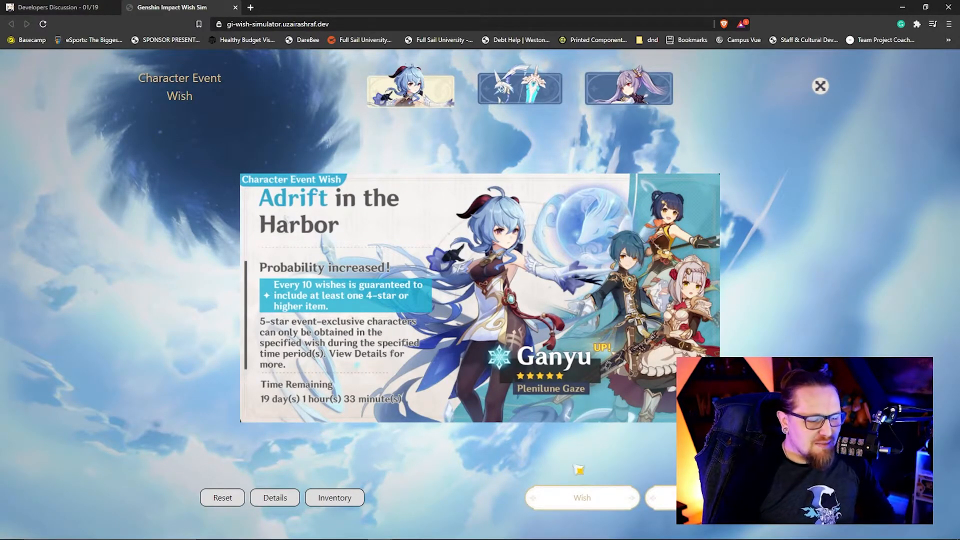
left_click(580, 497)
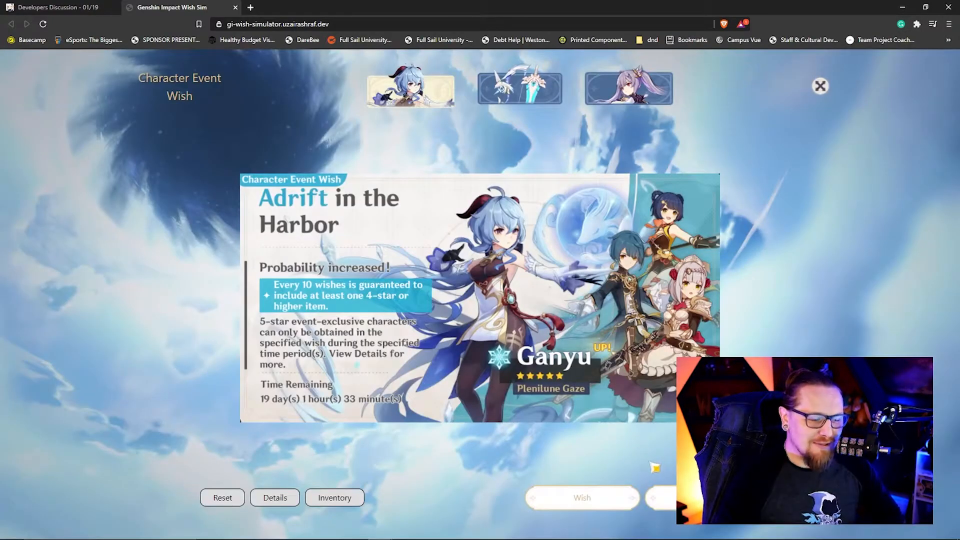
left_click(580, 497)
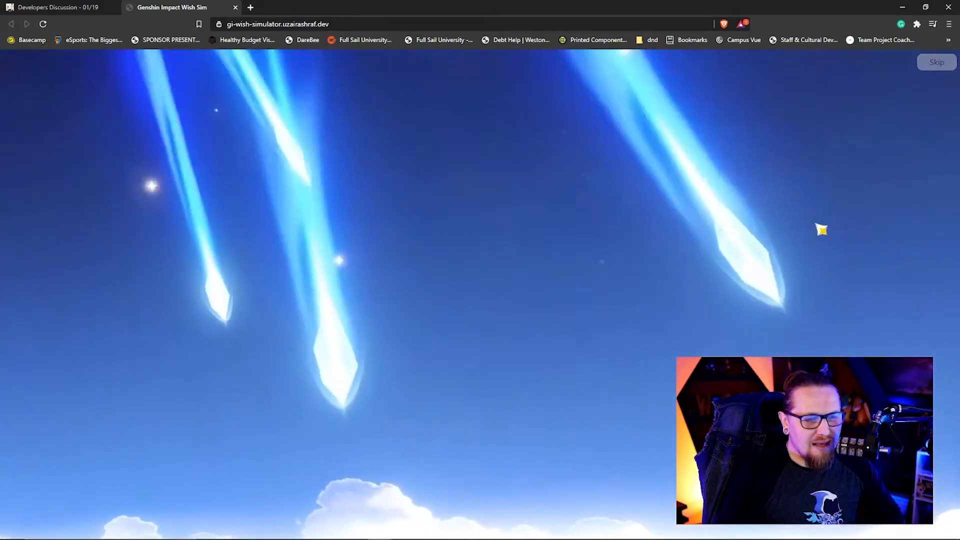
- Skip the wish animation and view the Inventory showing $848.30 spent
left_click(936, 62)
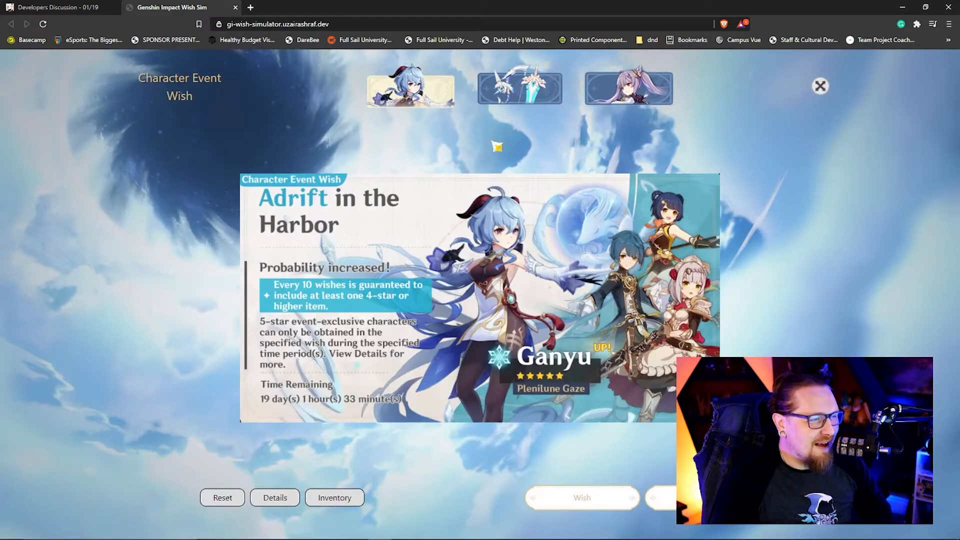
left_click(335, 497)
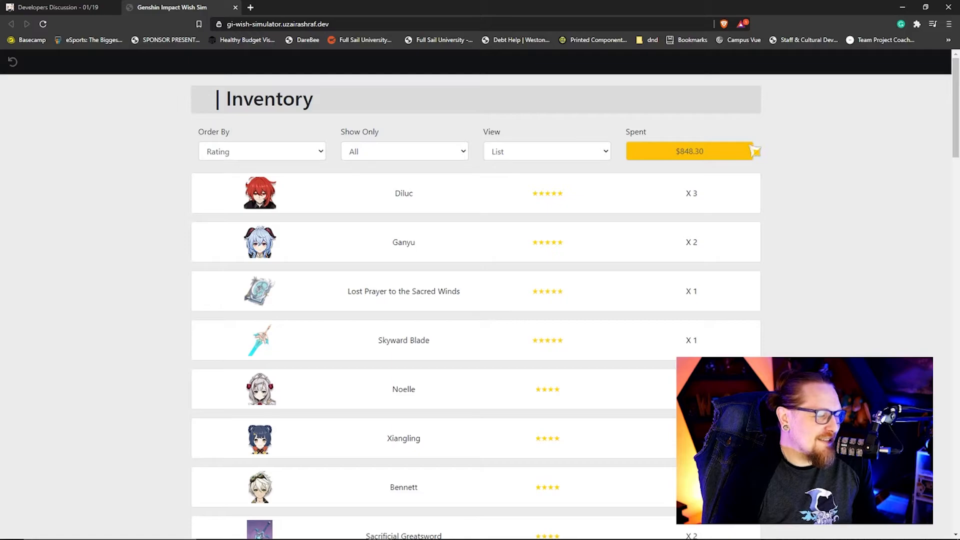
scroll("down", 3)
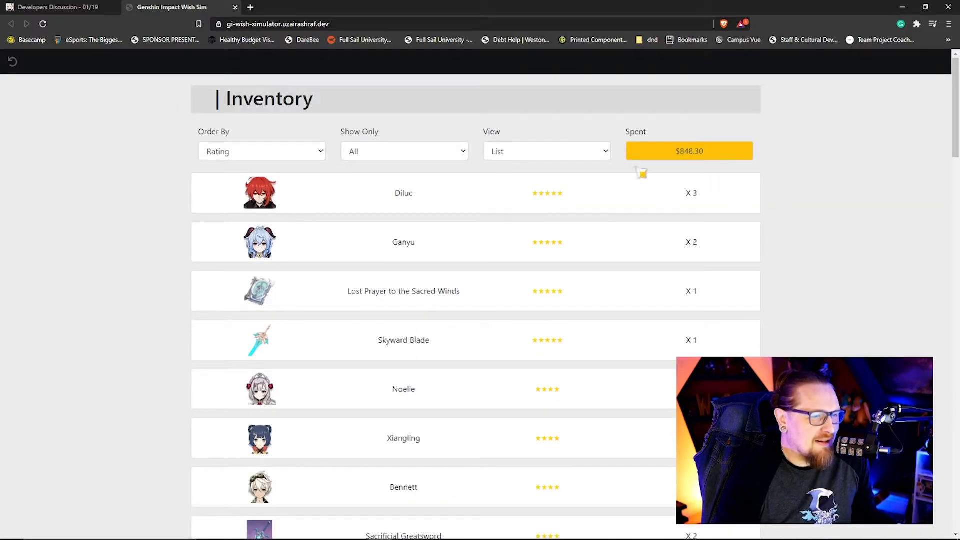
mouse_move(710, 210)
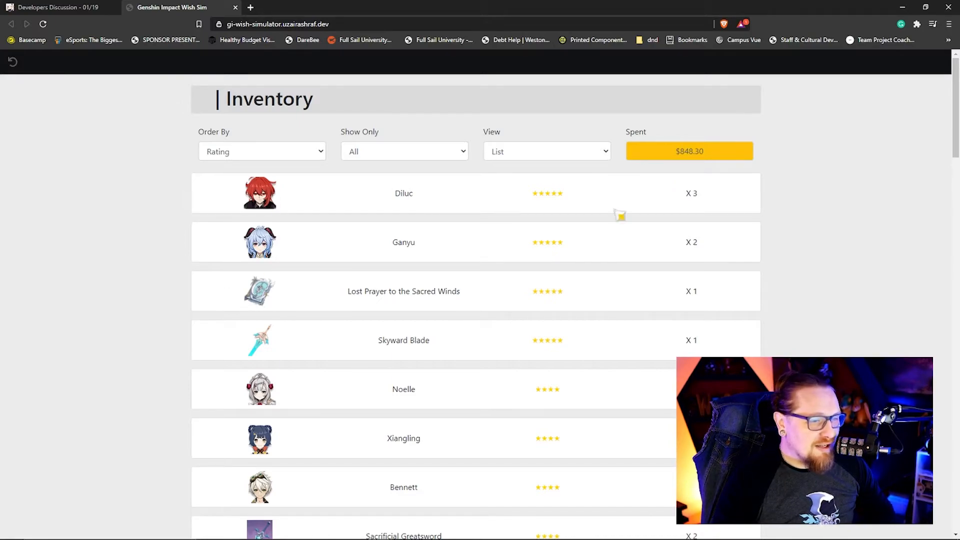
scroll("down", 3)
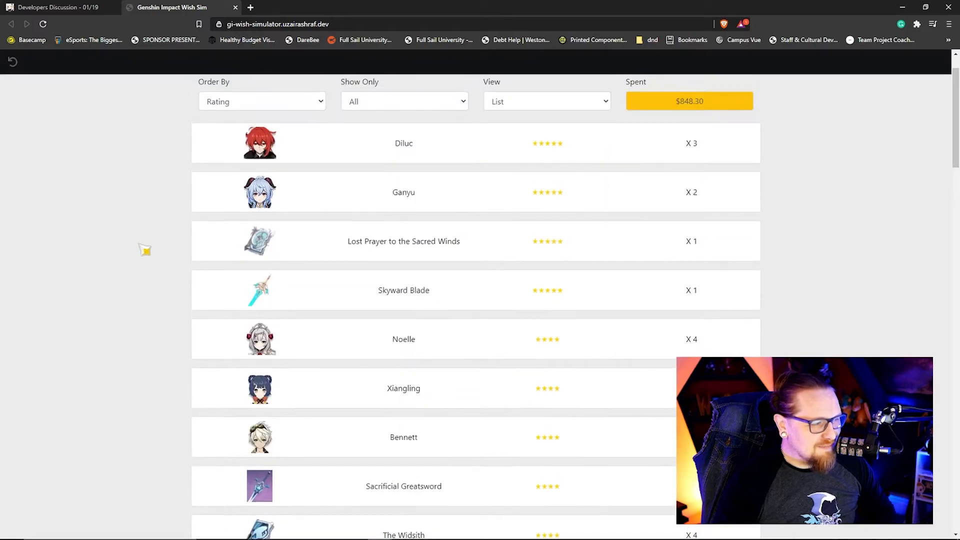
mouse_move(630, 240)
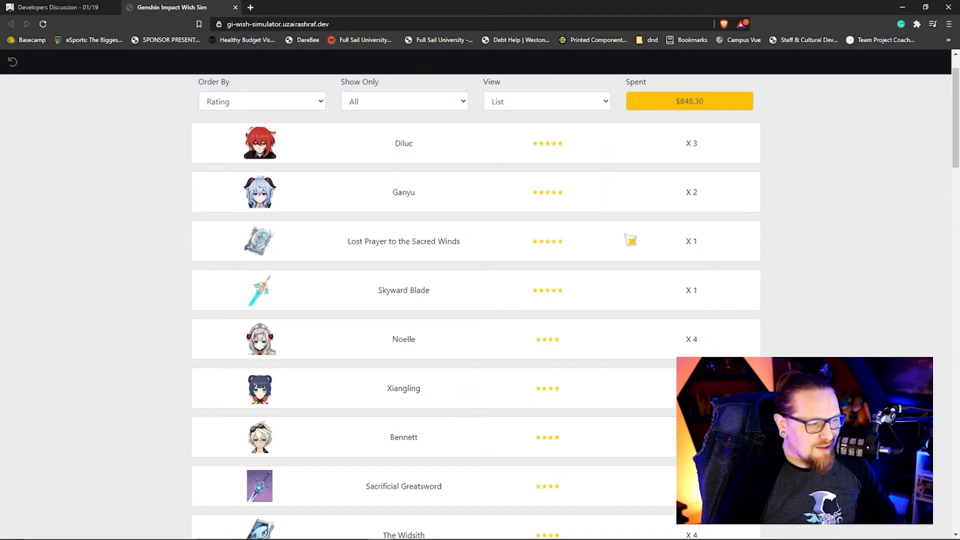
scroll("down", 3)
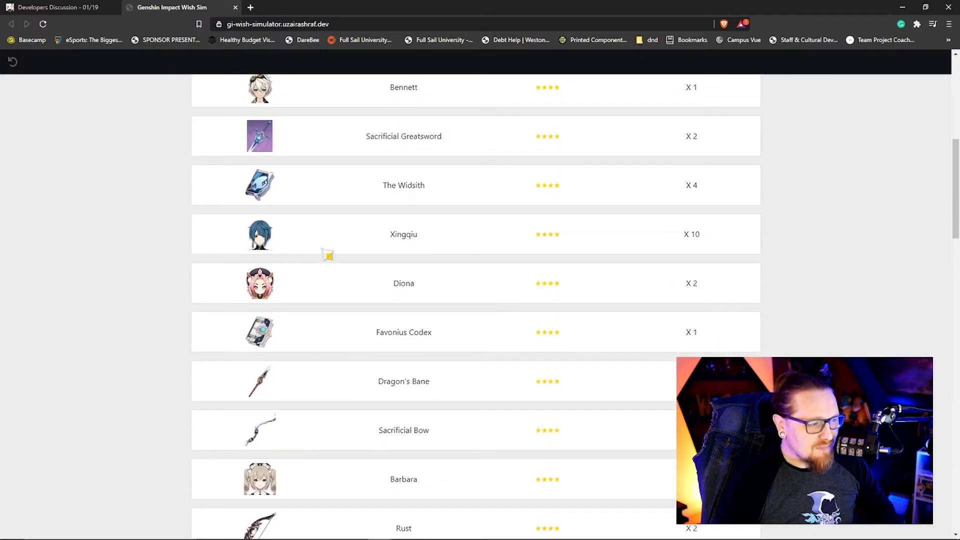
mouse_move(652, 246)
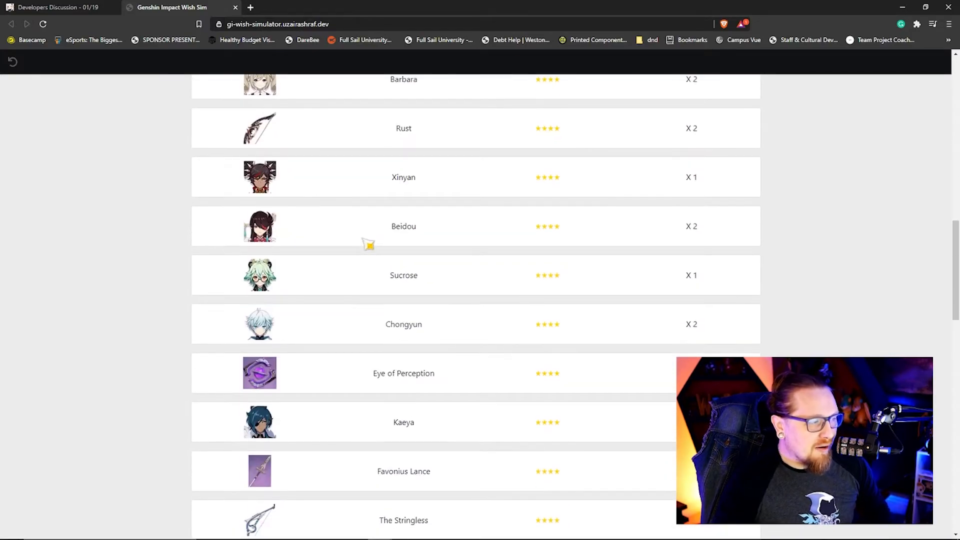
scroll("down", 3)
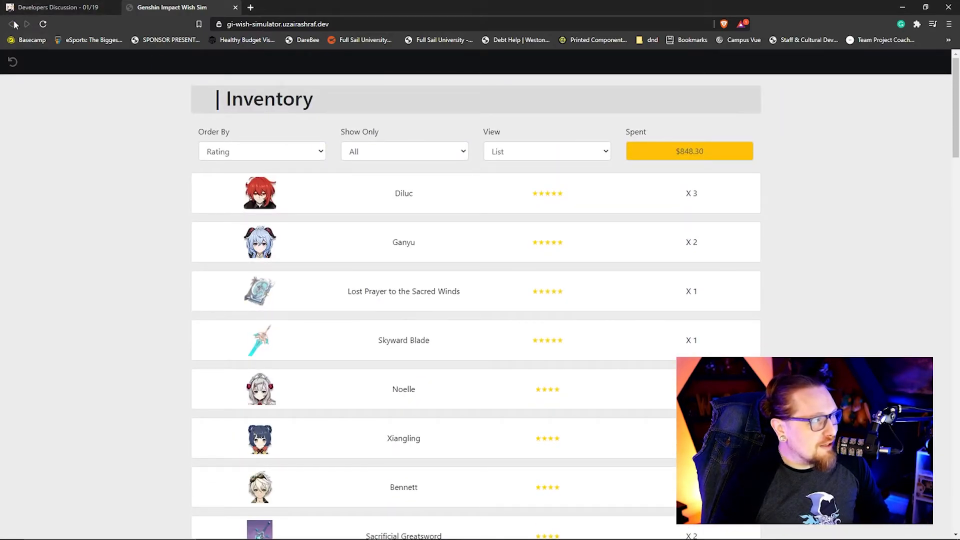
mouse_move(177, 7)
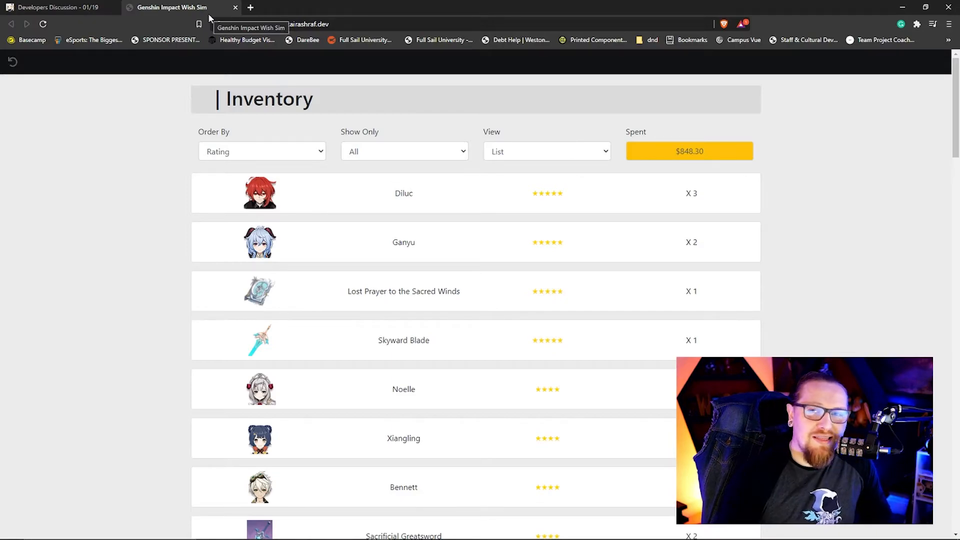